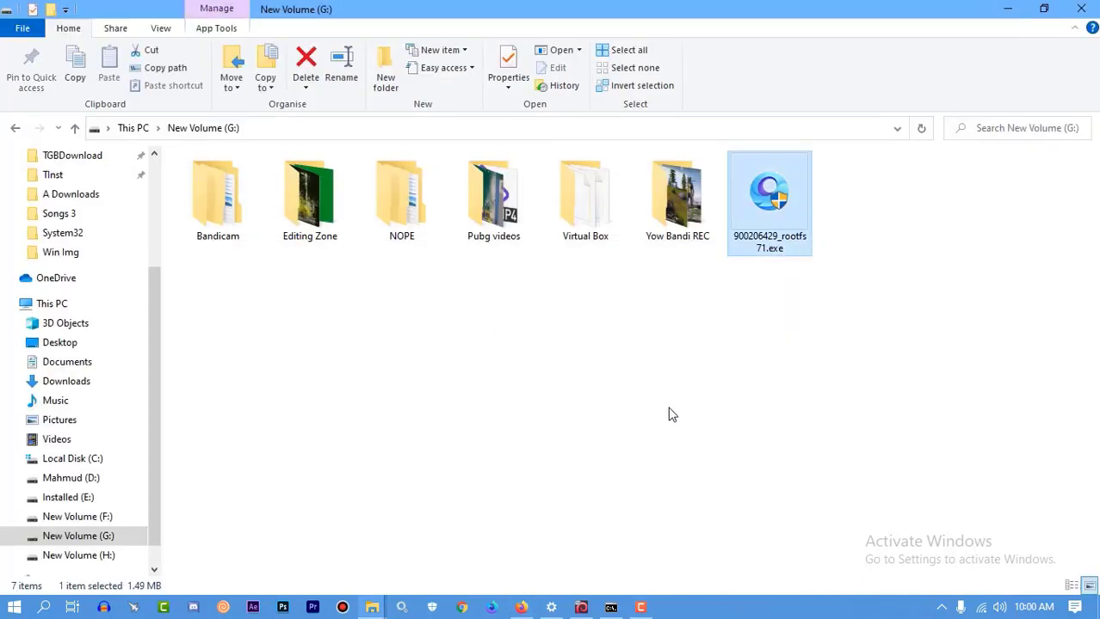
Run the GameLoop installer, start the install, and close it after the HTTP download error
{"action": "right_click", "coordinate": [673, 414]}
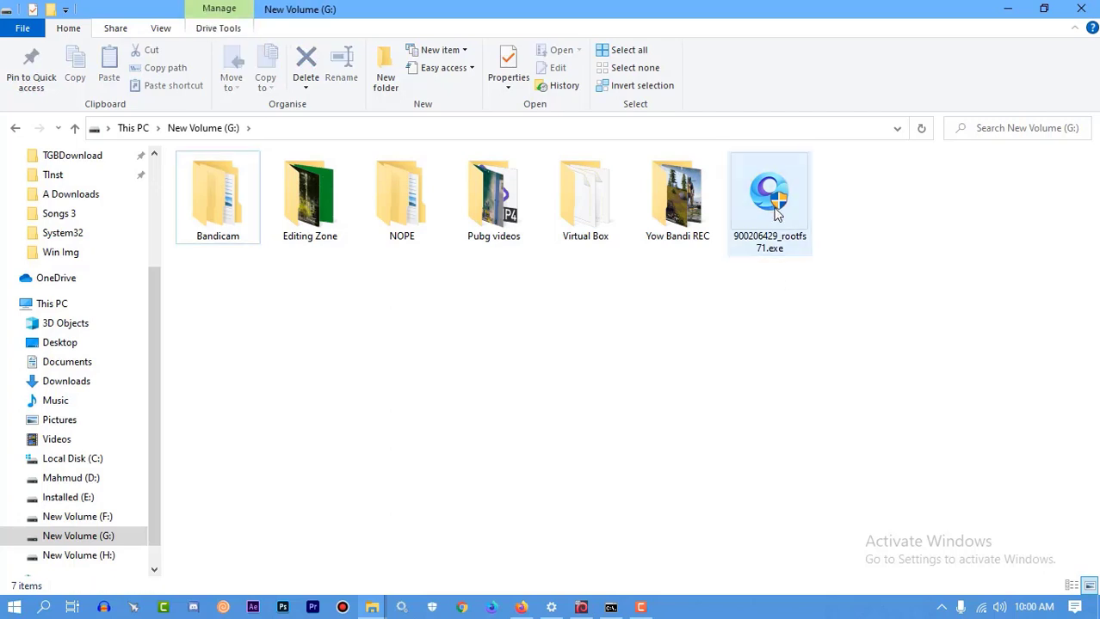
{"action": "double_click", "coordinate": [768, 193]}
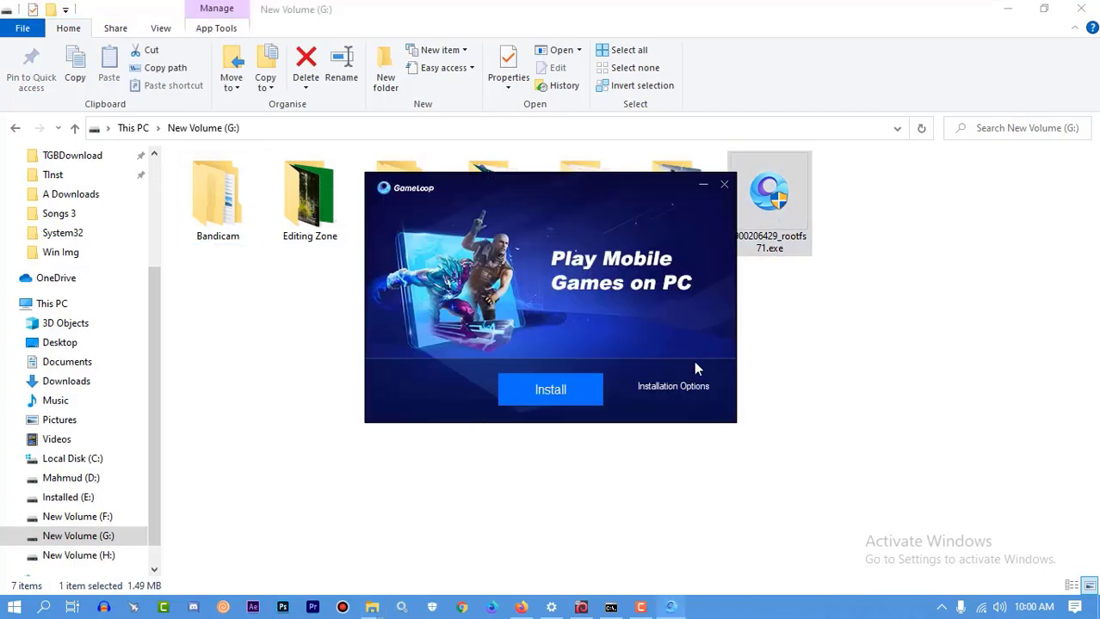
{"action": "left_click", "coordinate": [673, 386]}
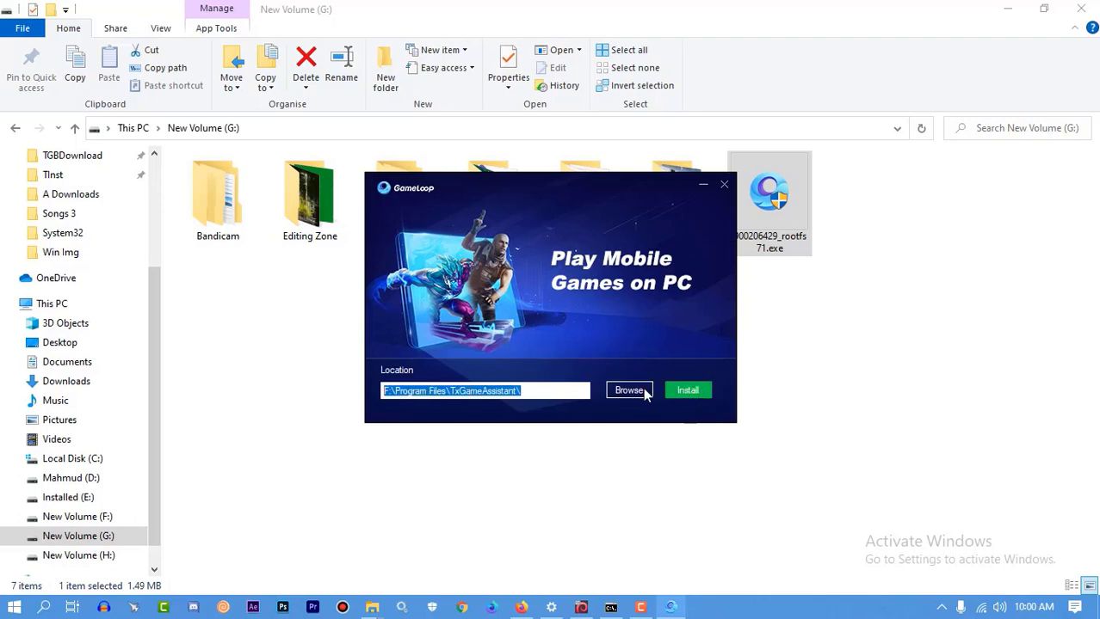
{"action": "left_click", "coordinate": [686, 391]}
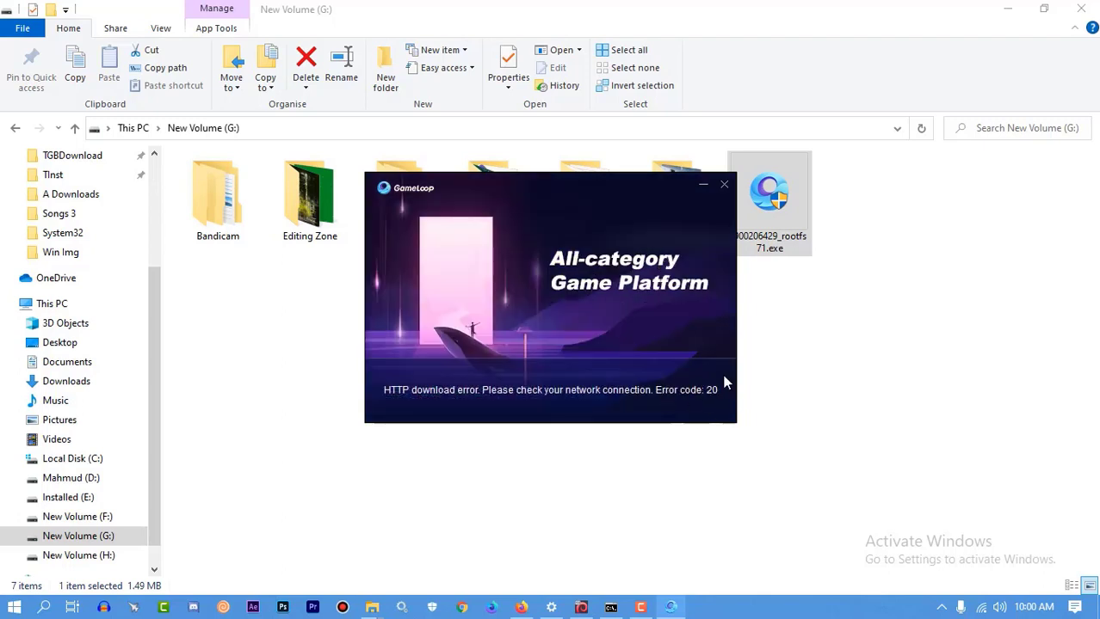
{"action": "mouse_move", "coordinate": [724, 185]}
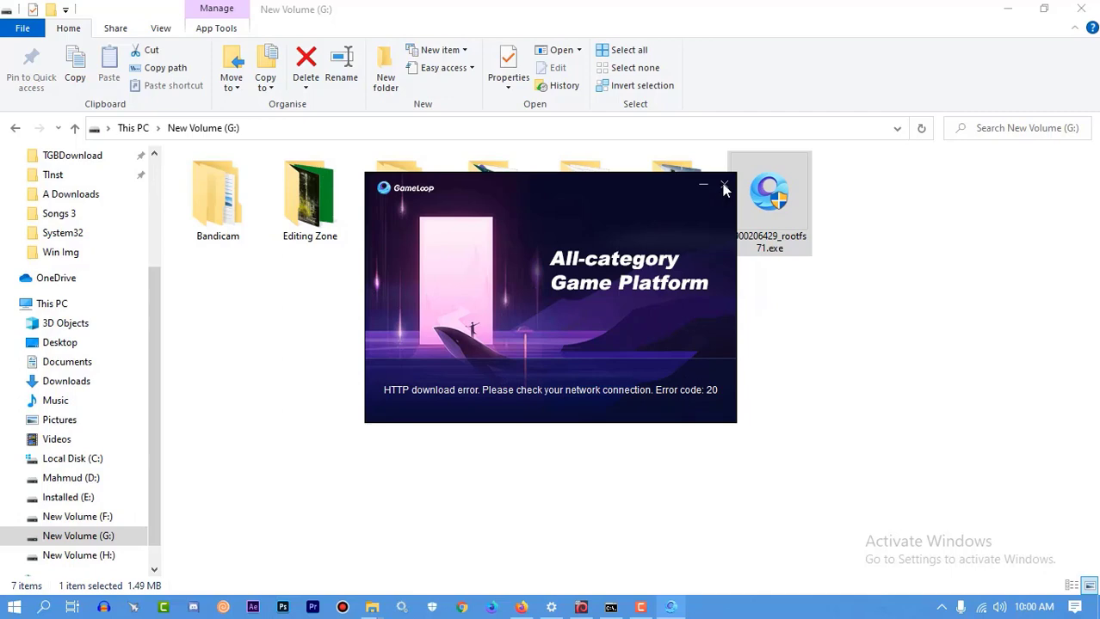
{"action": "left_click", "coordinate": [724, 184]}
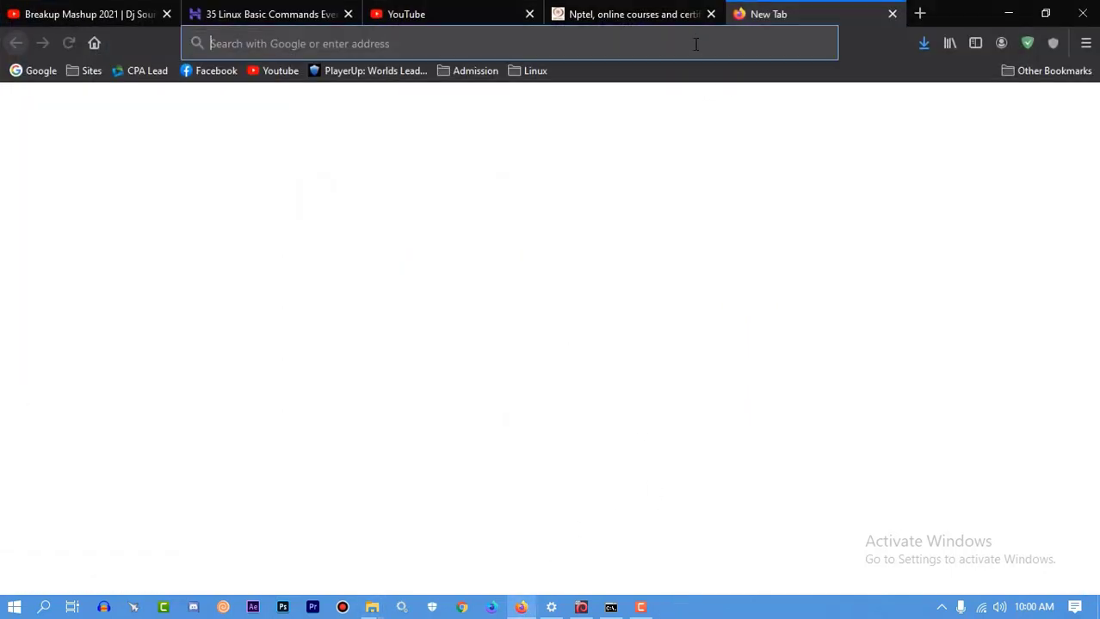
Search 'betternet', reach betternet.co and save the Betternet Windows installer
{"action": "type", "text": "betternet+"}
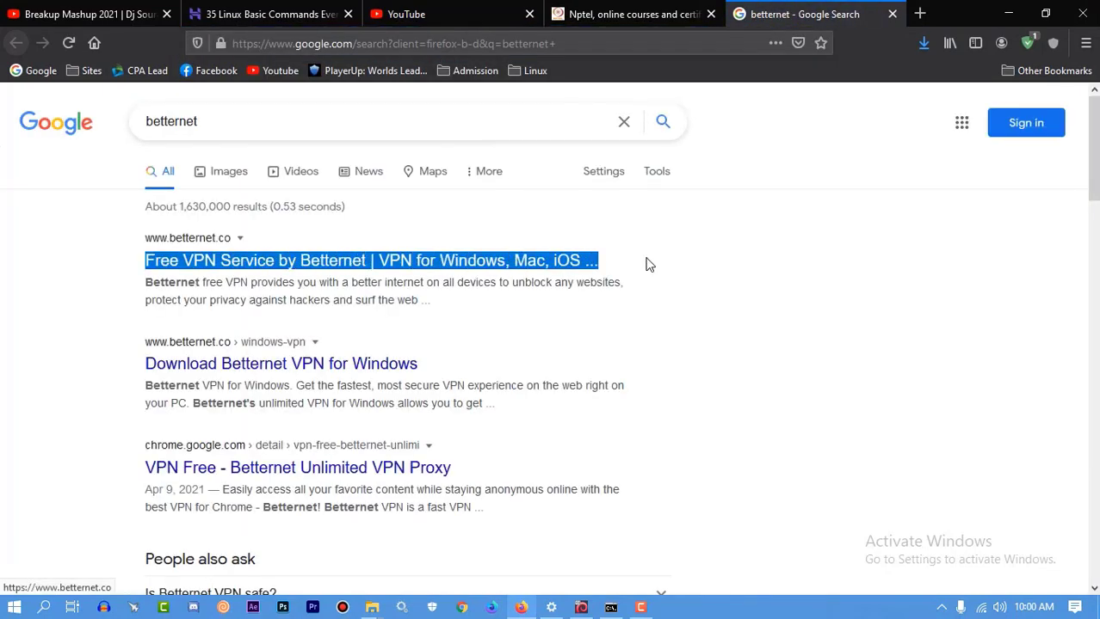
{"action": "left_click", "coordinate": [368, 259]}
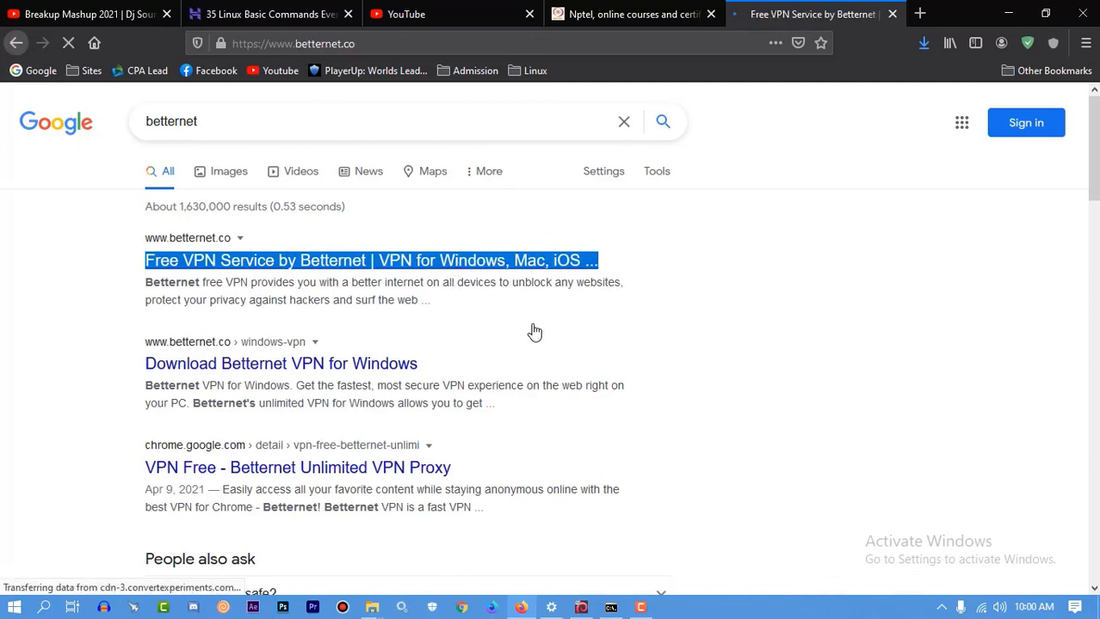
{"action": "left_click", "coordinate": [368, 260]}
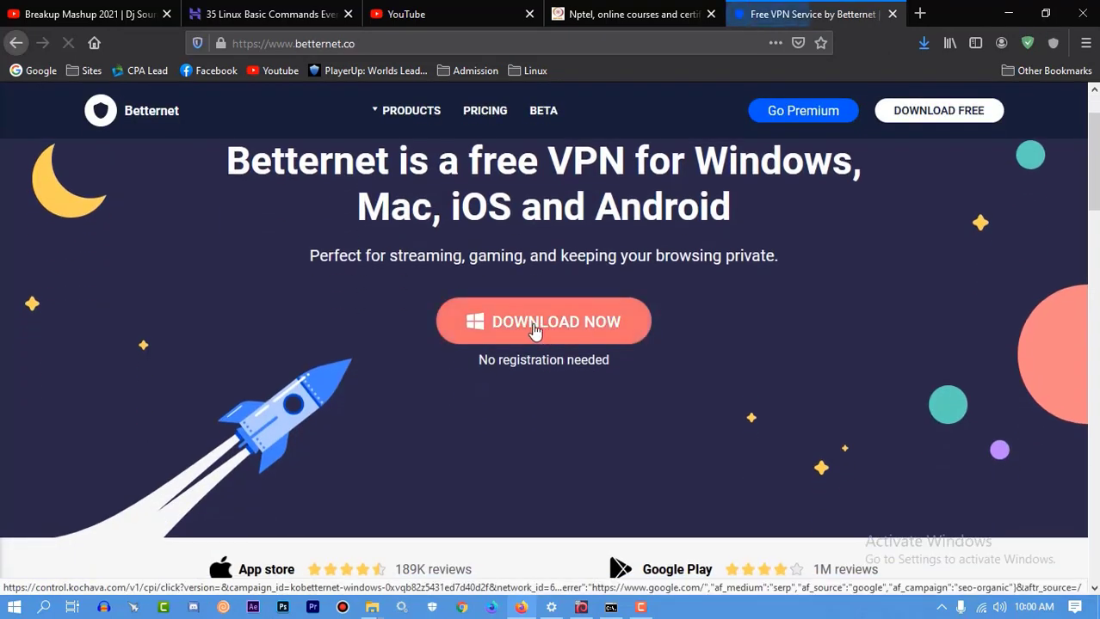
{"action": "left_click", "coordinate": [543, 322]}
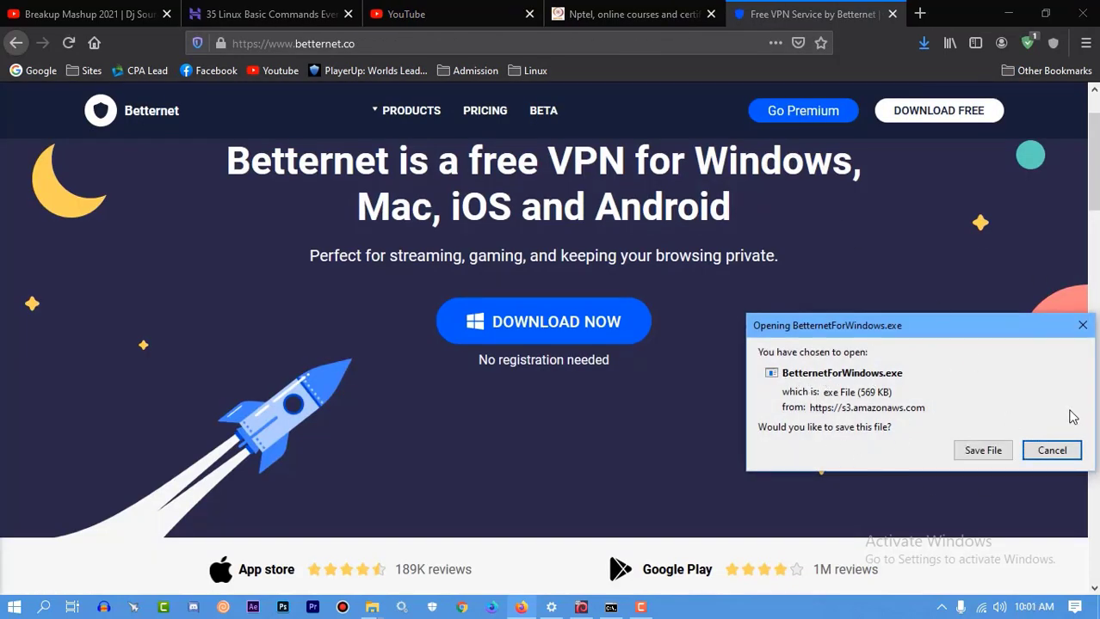
{"action": "left_click", "coordinate": [1051, 450]}
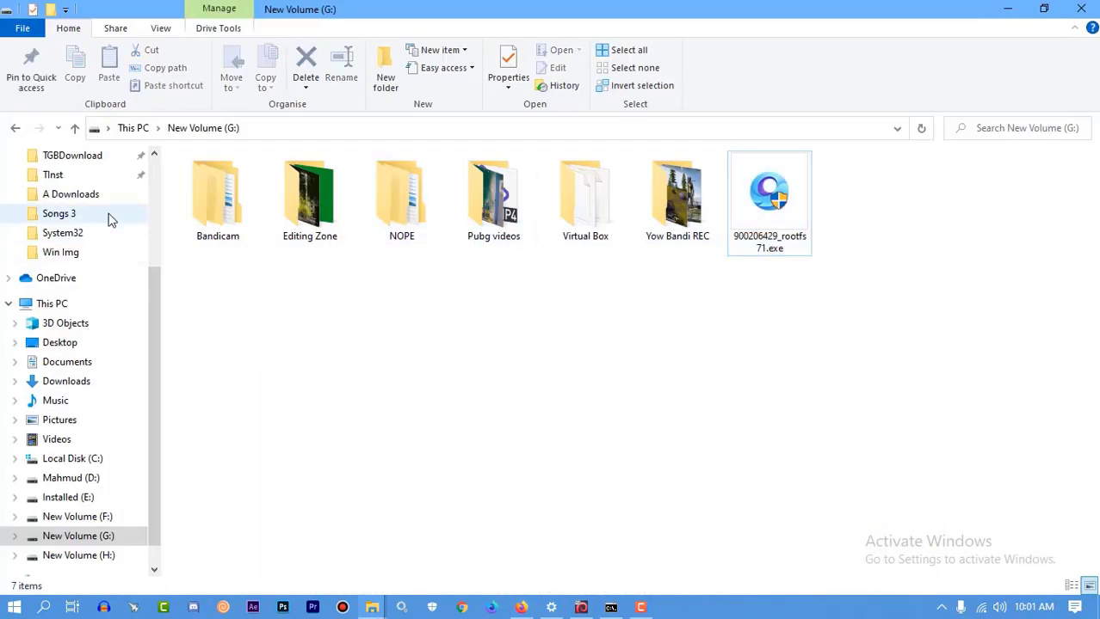
Show the Downloads folder containing BetternetForWindows.exe via Quick access
{"action": "left_click", "coordinate": [9, 168]}
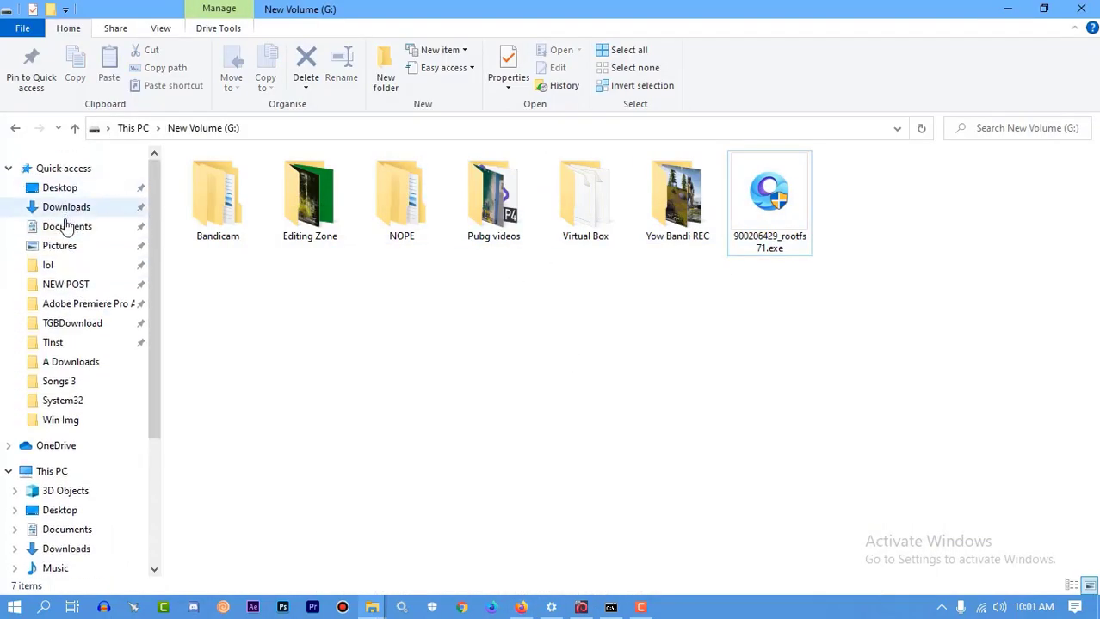
{"action": "left_click", "coordinate": [67, 206]}
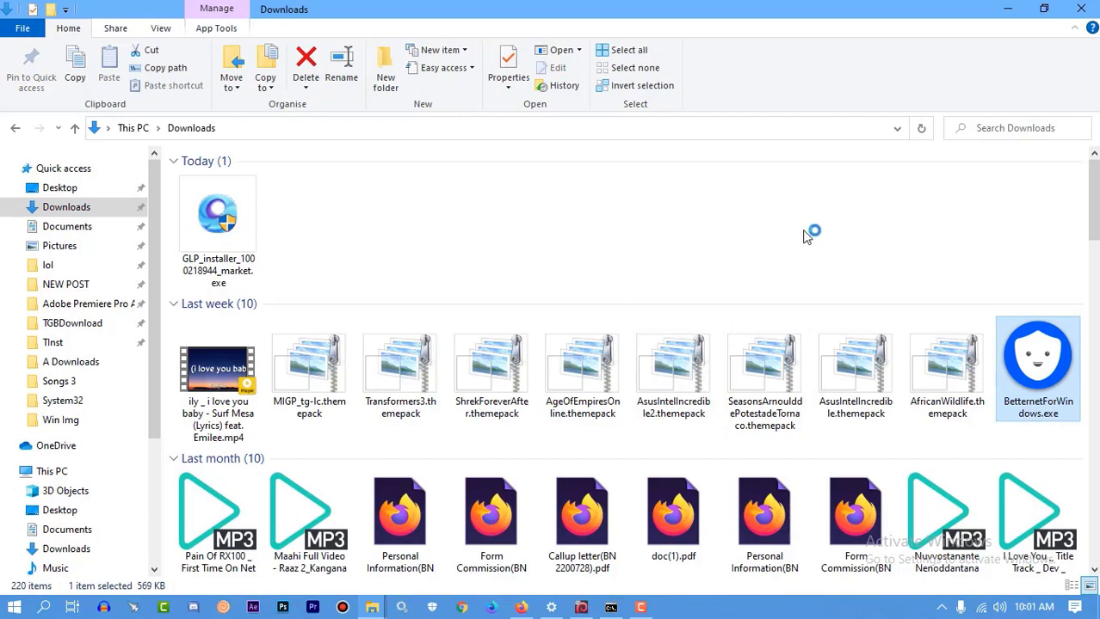
{"action": "mouse_move", "coordinate": [1002, 12]}
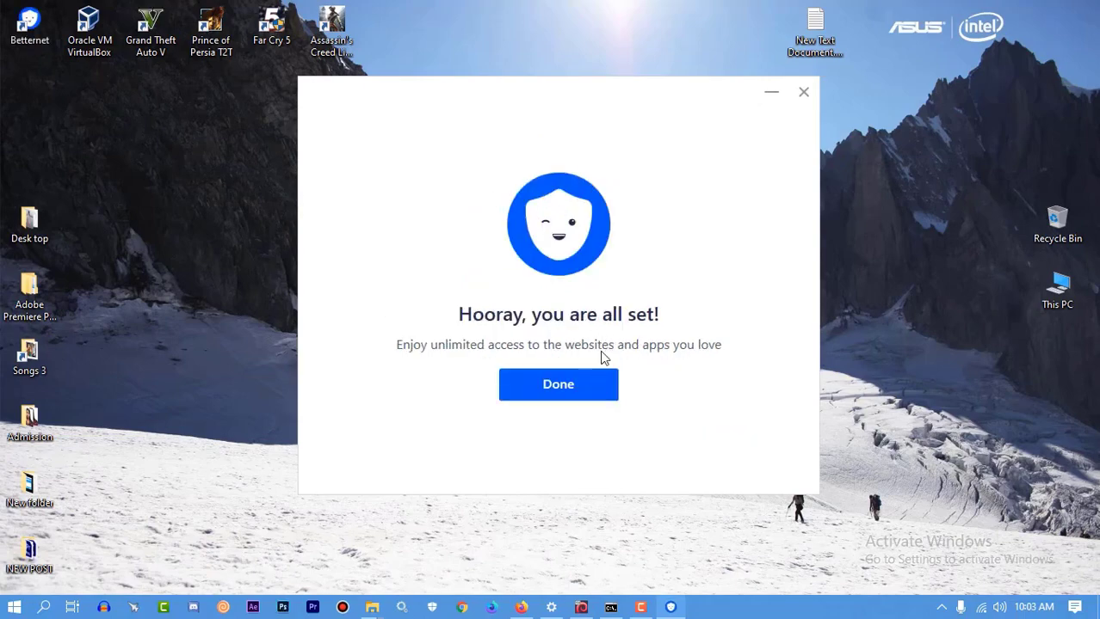
Finish Betternet setup and launch it from the desktop shortcut as administrator
{"action": "left_click", "coordinate": [558, 385]}
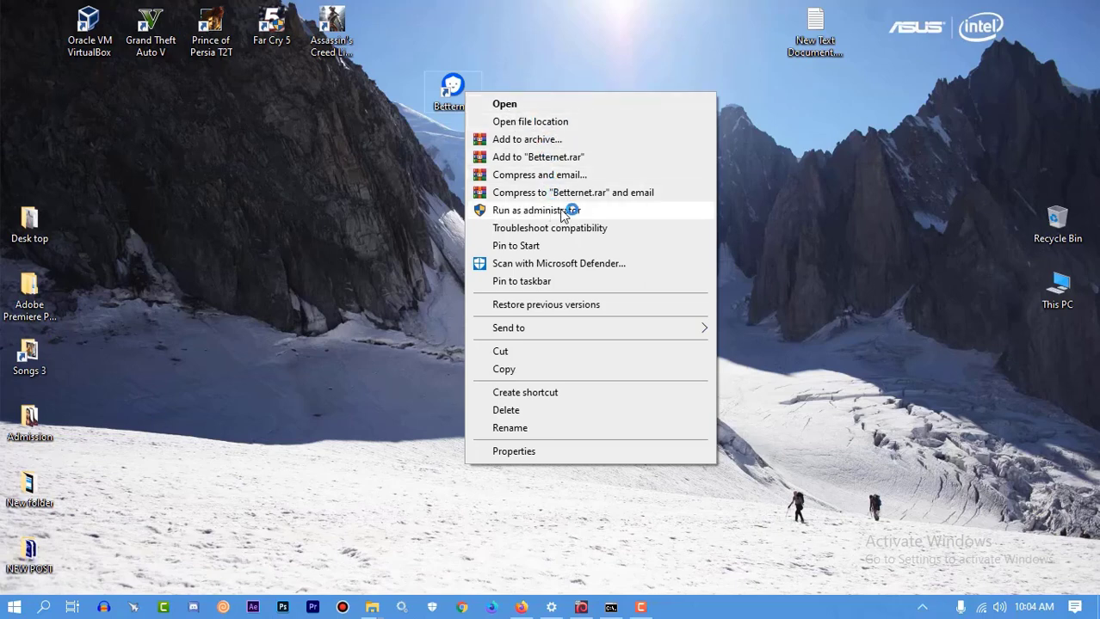
{"action": "left_click", "coordinate": [545, 209]}
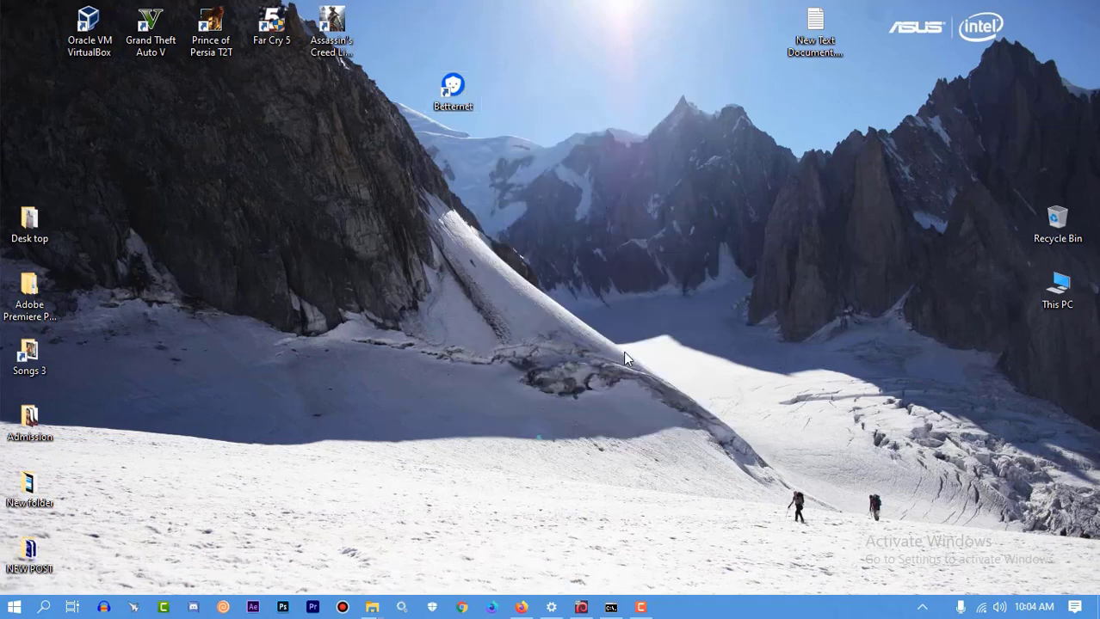
{"action": "left_click", "coordinate": [921, 606]}
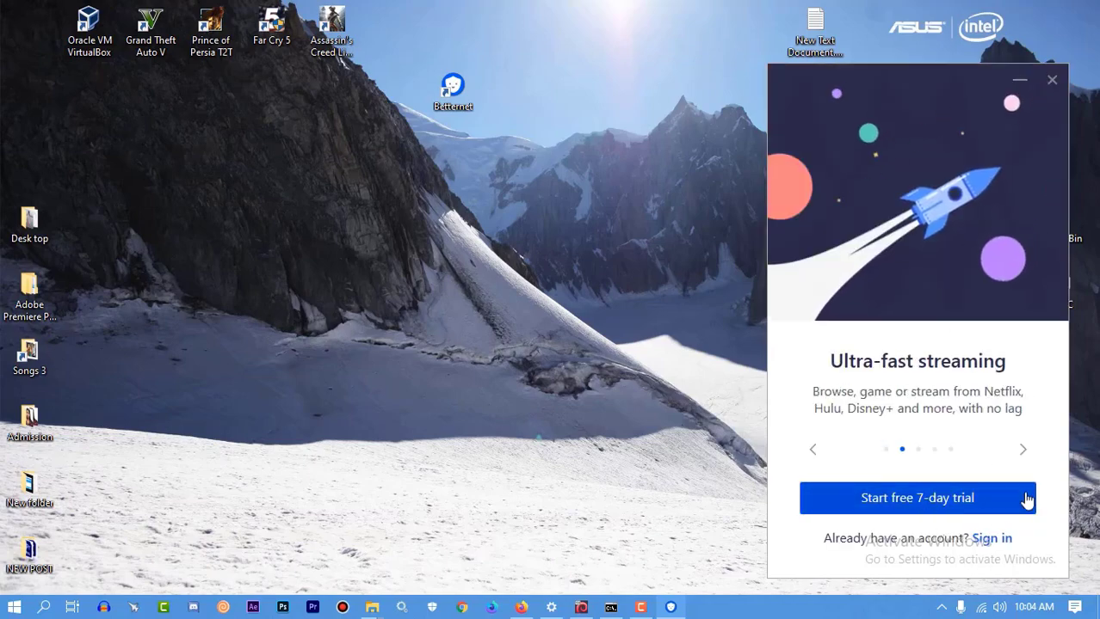
Start the free trial, keep the Auto | Limited speed location and connect the VPN until Connected
{"action": "left_click", "coordinate": [917, 498]}
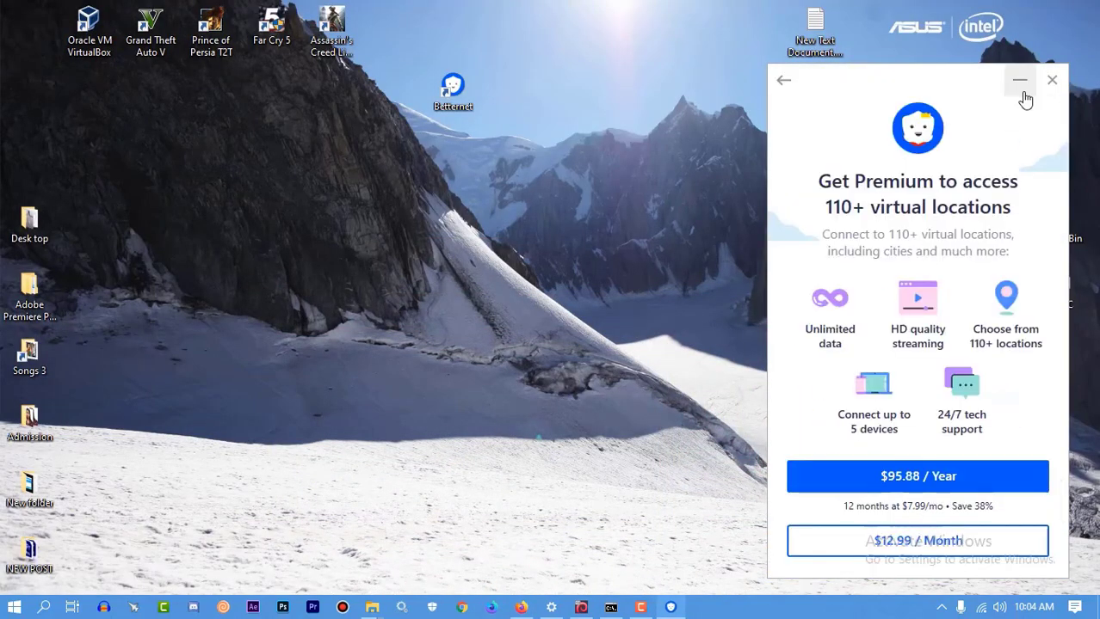
{"action": "left_click", "coordinate": [784, 80]}
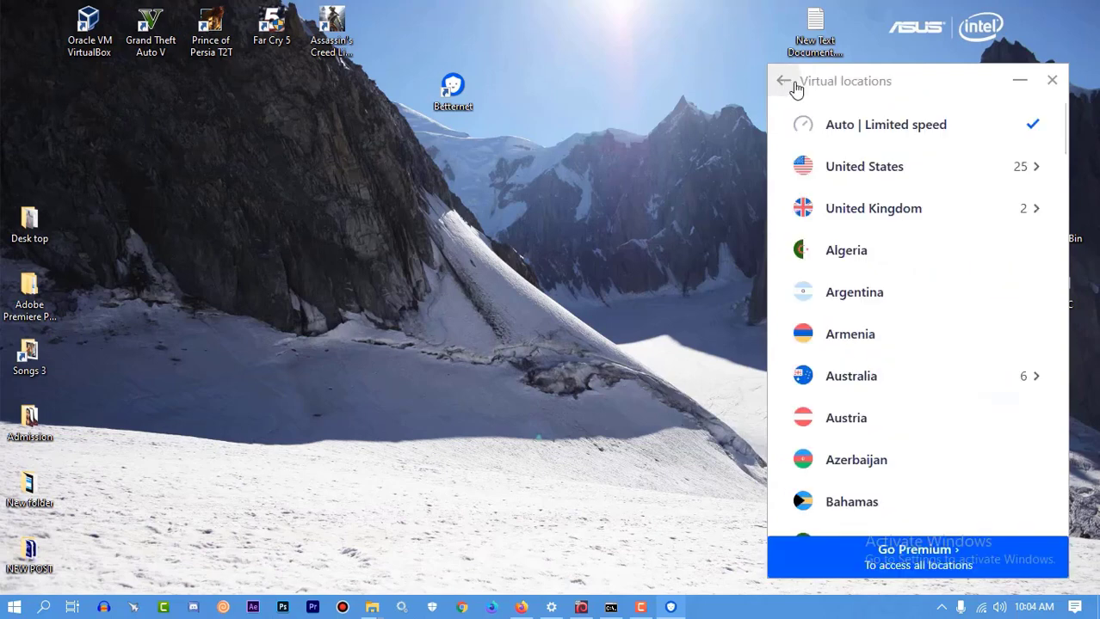
{"action": "left_click", "coordinate": [786, 81]}
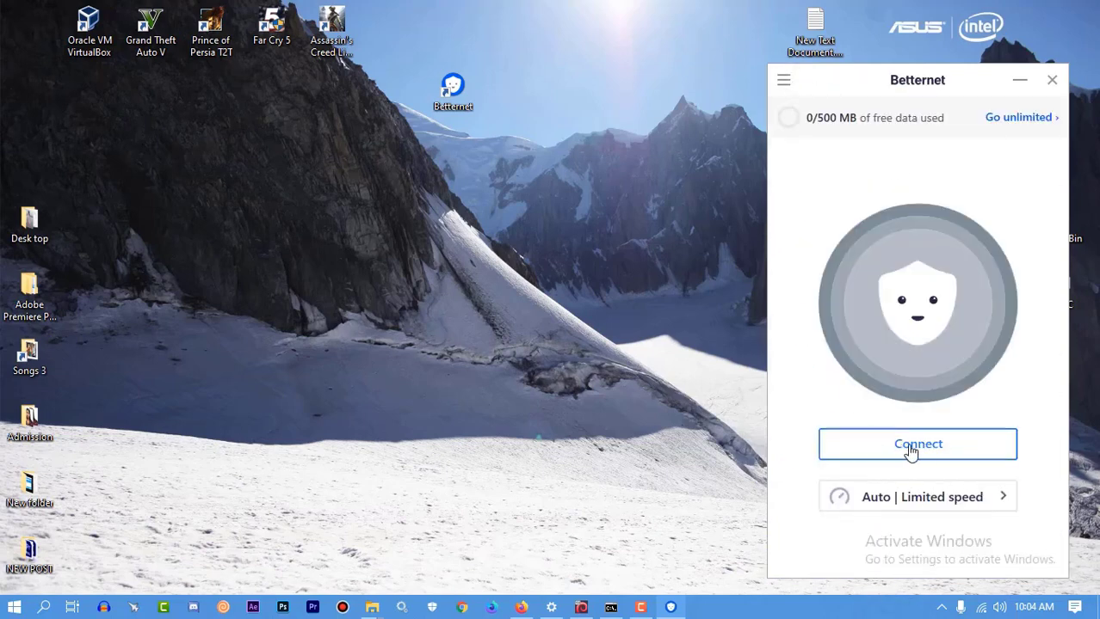
{"action": "left_click", "coordinate": [917, 444]}
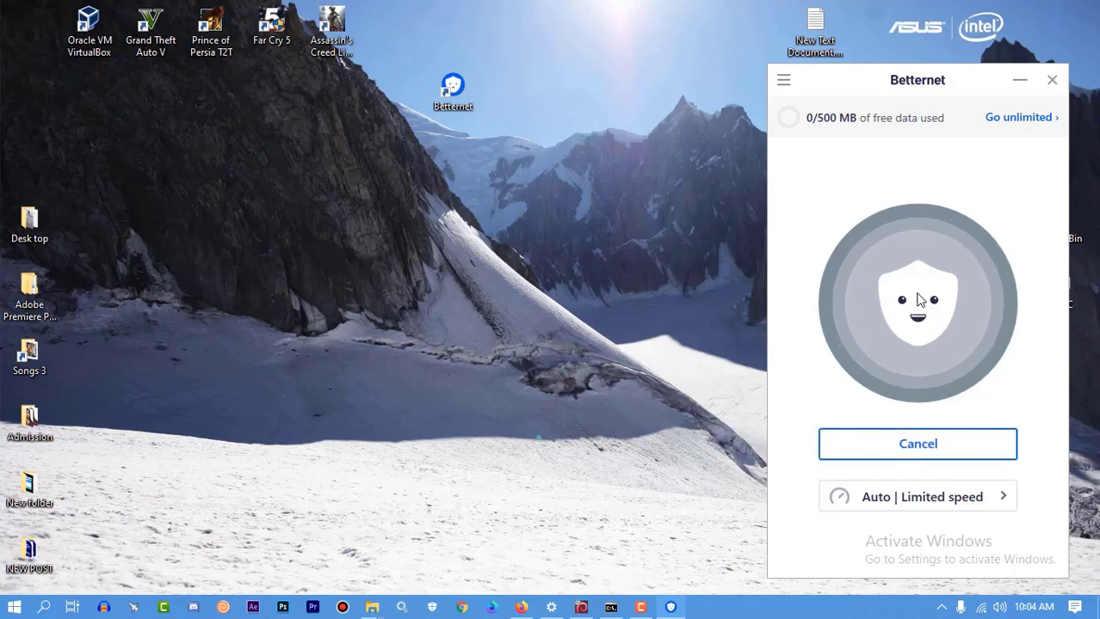
{"action": "left_click", "coordinate": [918, 303]}
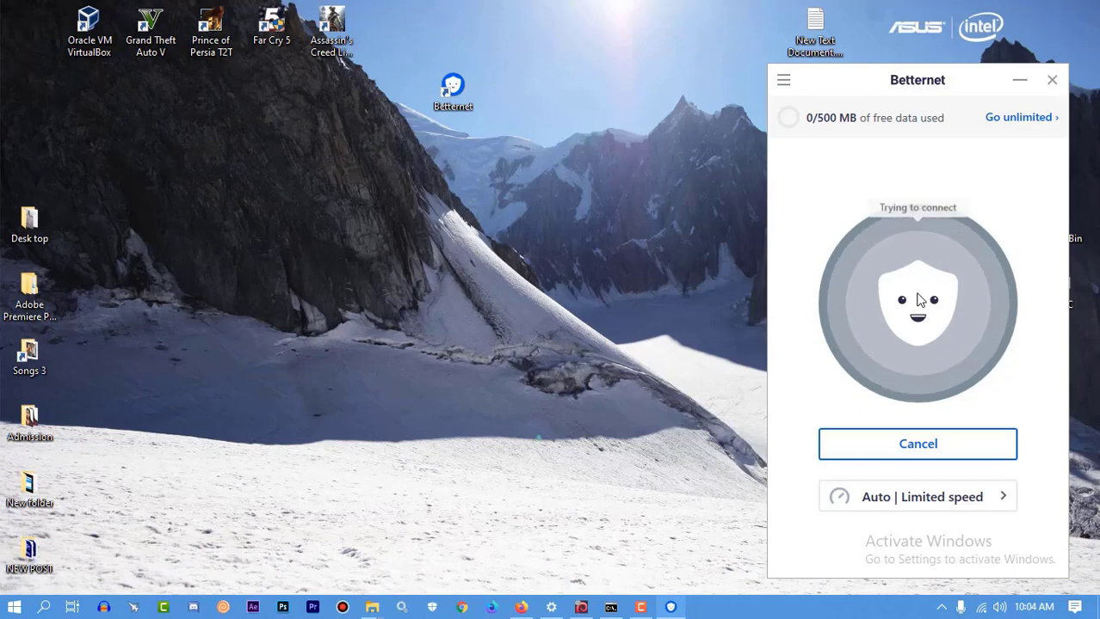
{"action": "left_click", "coordinate": [1019, 117]}
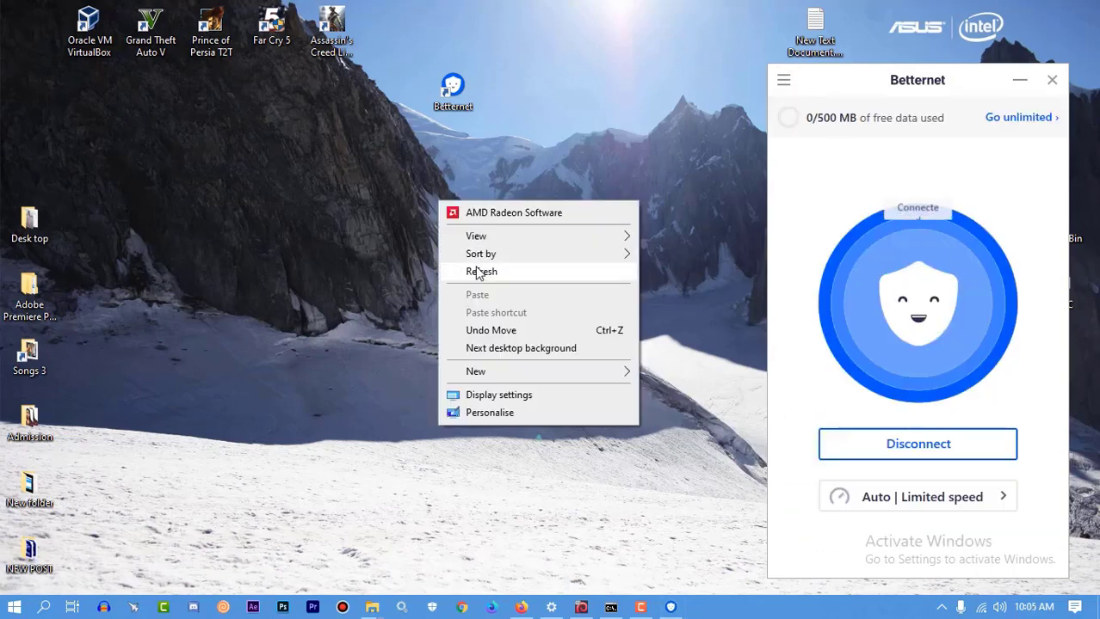
{"action": "left_click", "coordinate": [479, 271]}
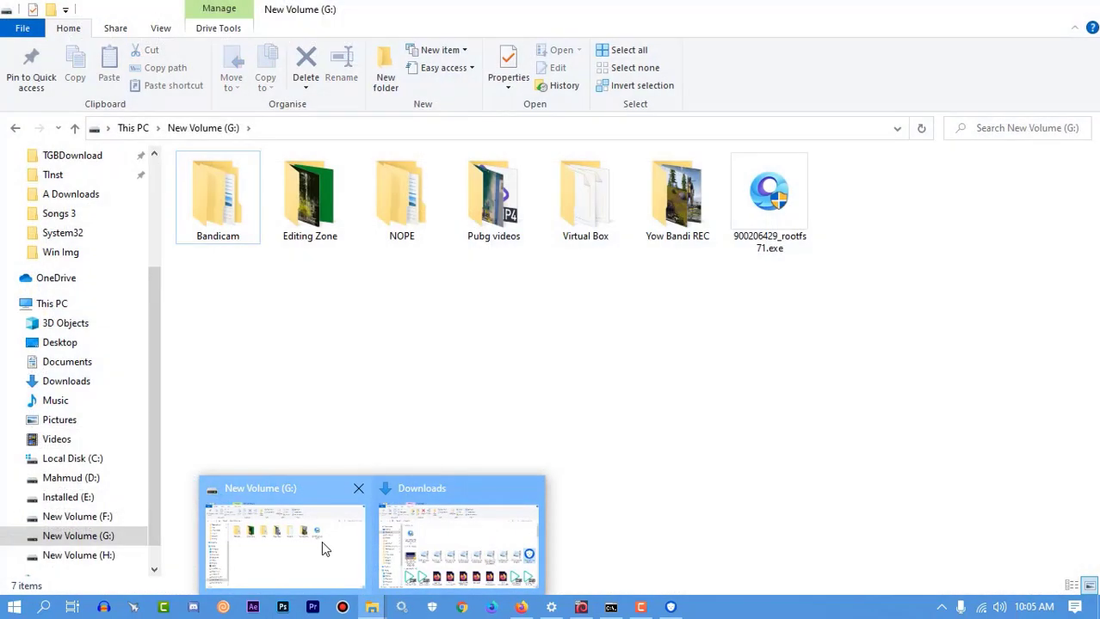
Run the GameLoop setup .exe from New Volume (G:) and install GameLoop
{"action": "left_click", "coordinate": [769, 198]}
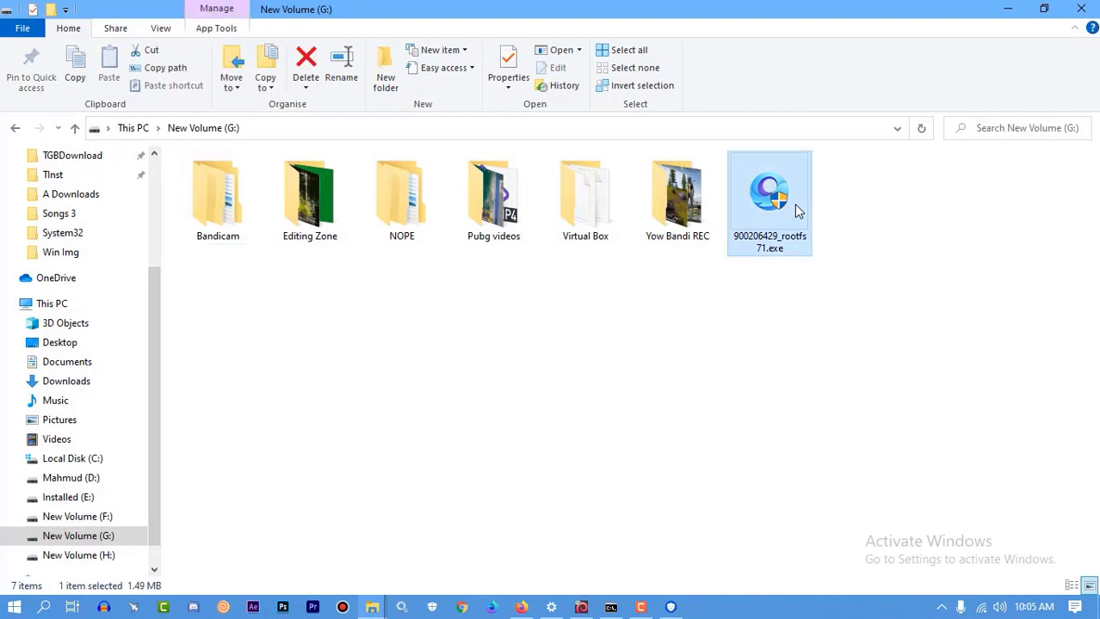
{"action": "double_click", "coordinate": [768, 194]}
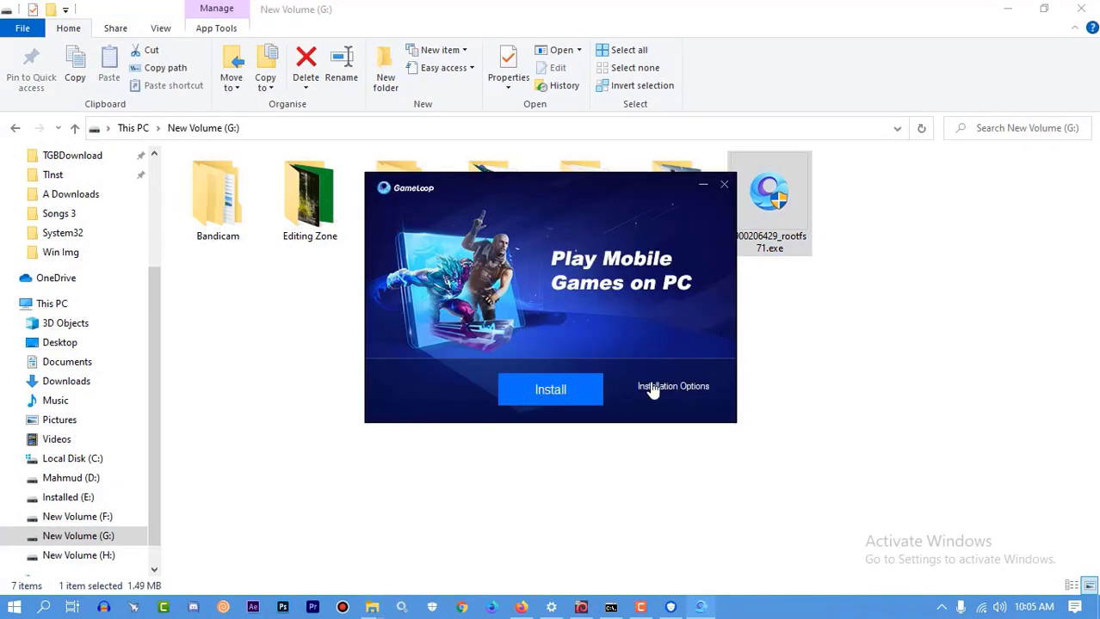
{"action": "left_click", "coordinate": [550, 389]}
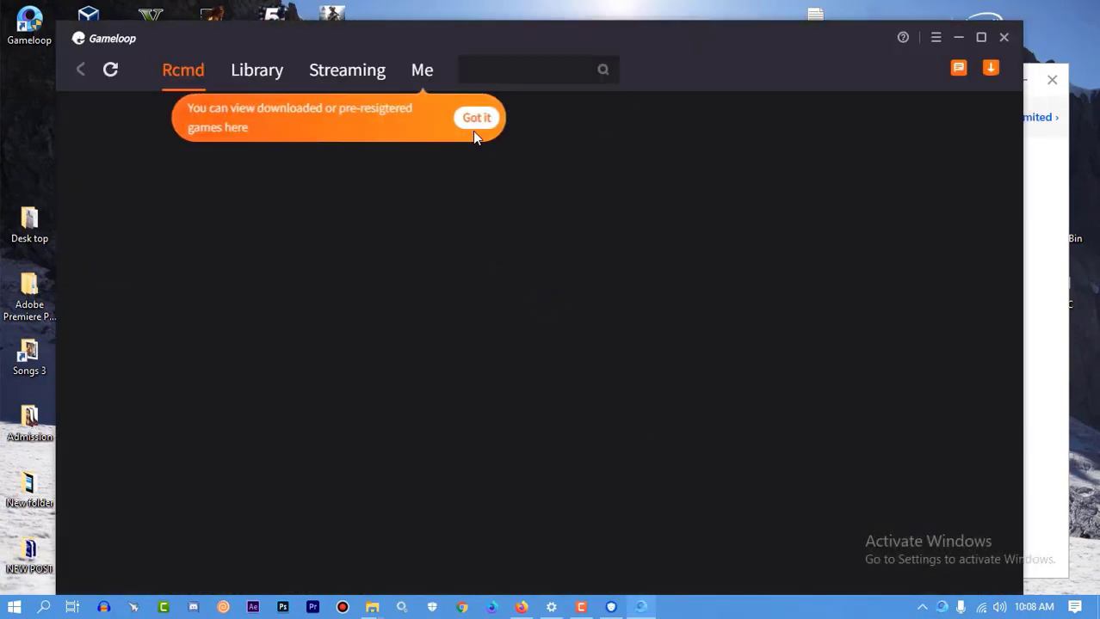
Dismiss the downloaded-games tip with Got it, then close GameLoop after Rcmd loads
{"action": "left_click", "coordinate": [476, 118]}
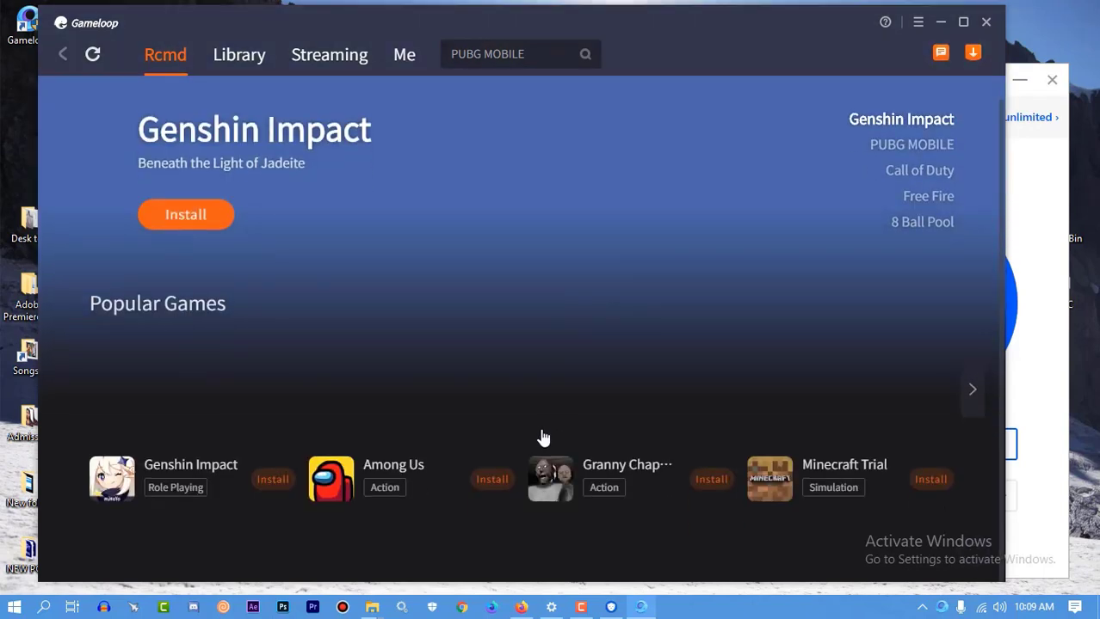
{"action": "mouse_move", "coordinate": [986, 21]}
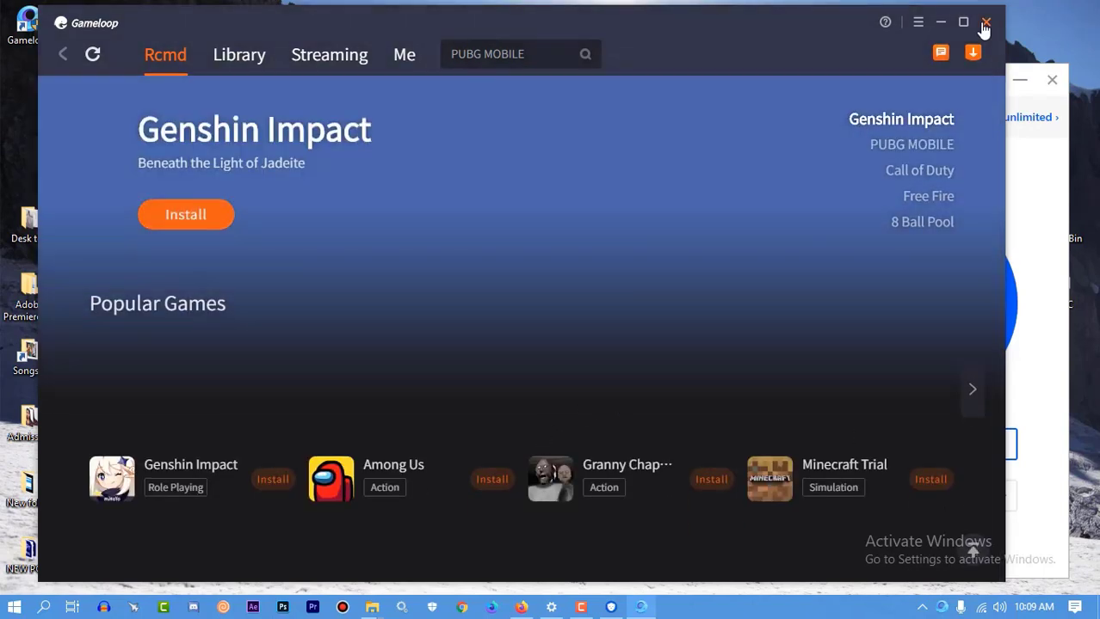
{"action": "left_click", "coordinate": [988, 21]}
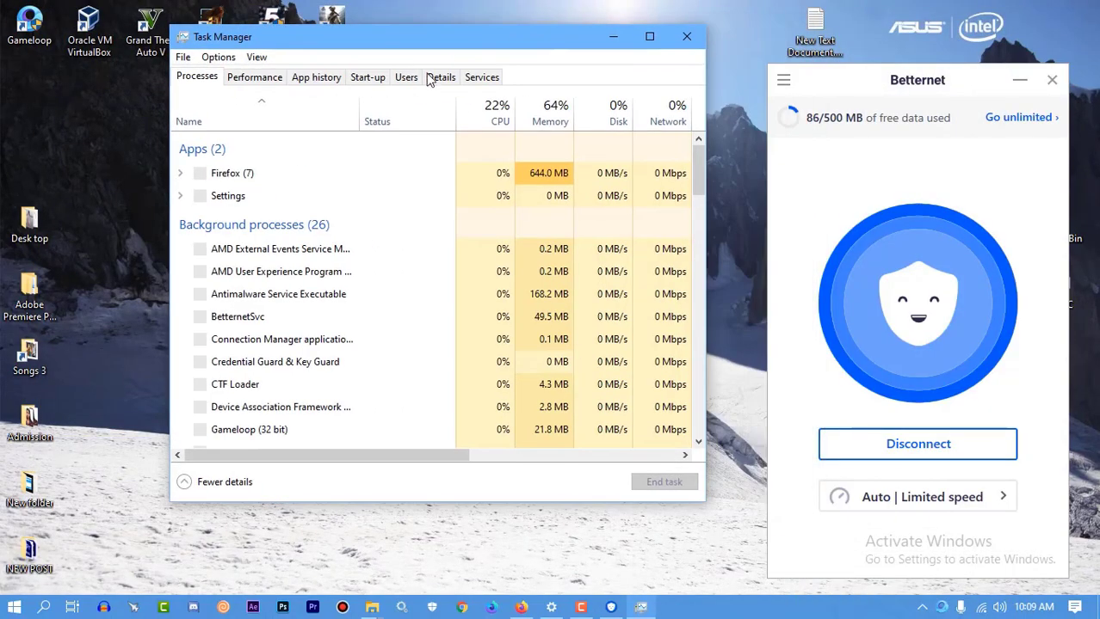
End AppMarket.exe from the Details list and disconnect the Betternet VPN
{"action": "left_click", "coordinate": [440, 77]}
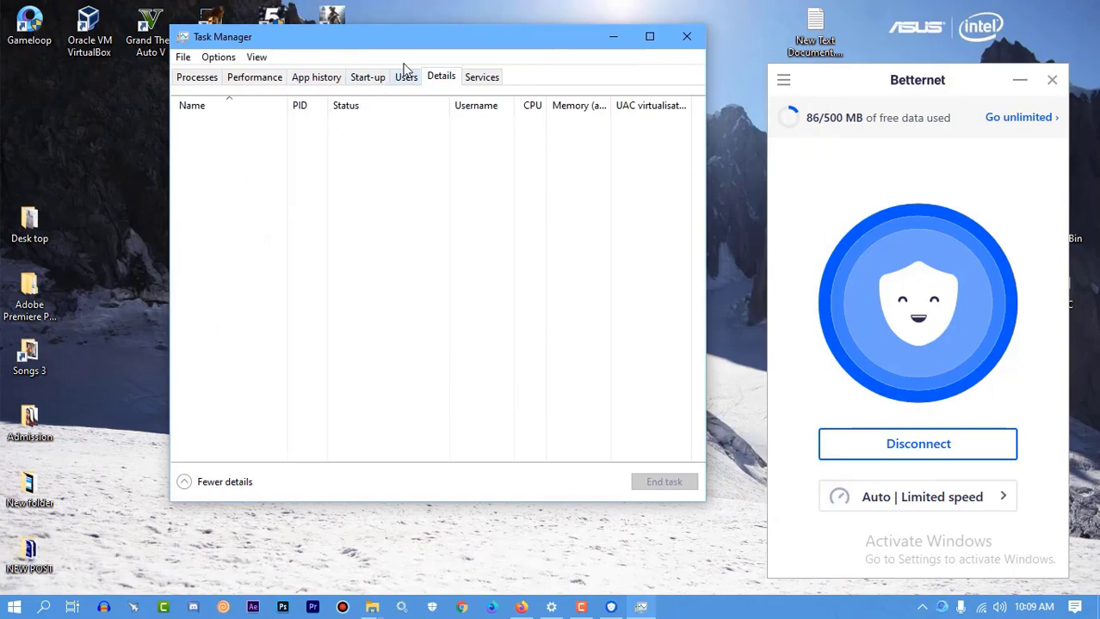
{"action": "right_click", "coordinate": [179, 188]}
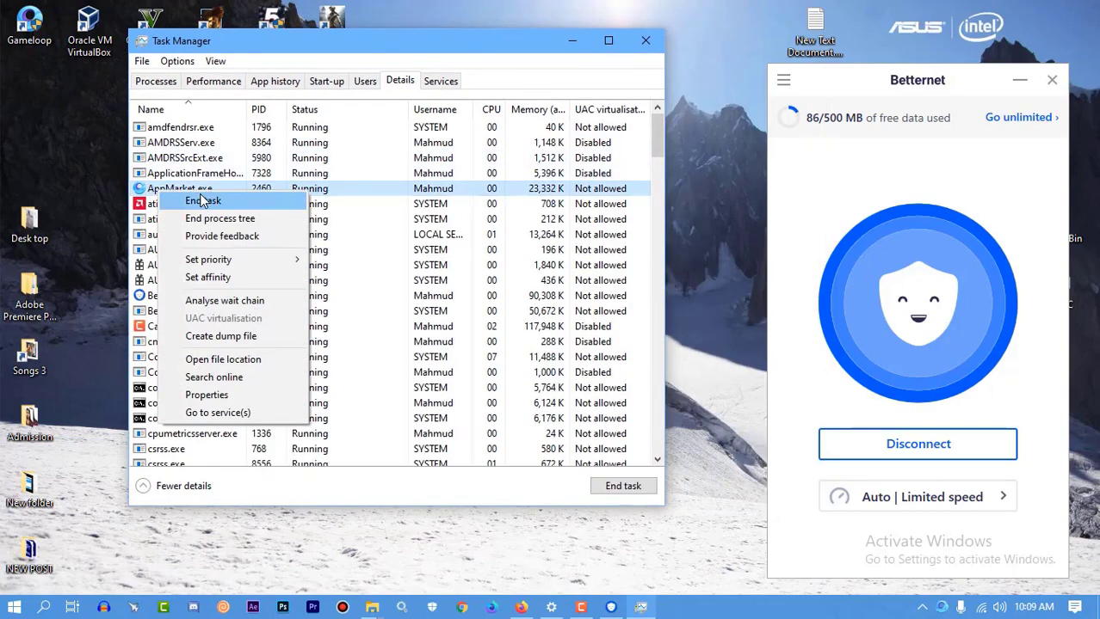
{"action": "left_click", "coordinate": [201, 200]}
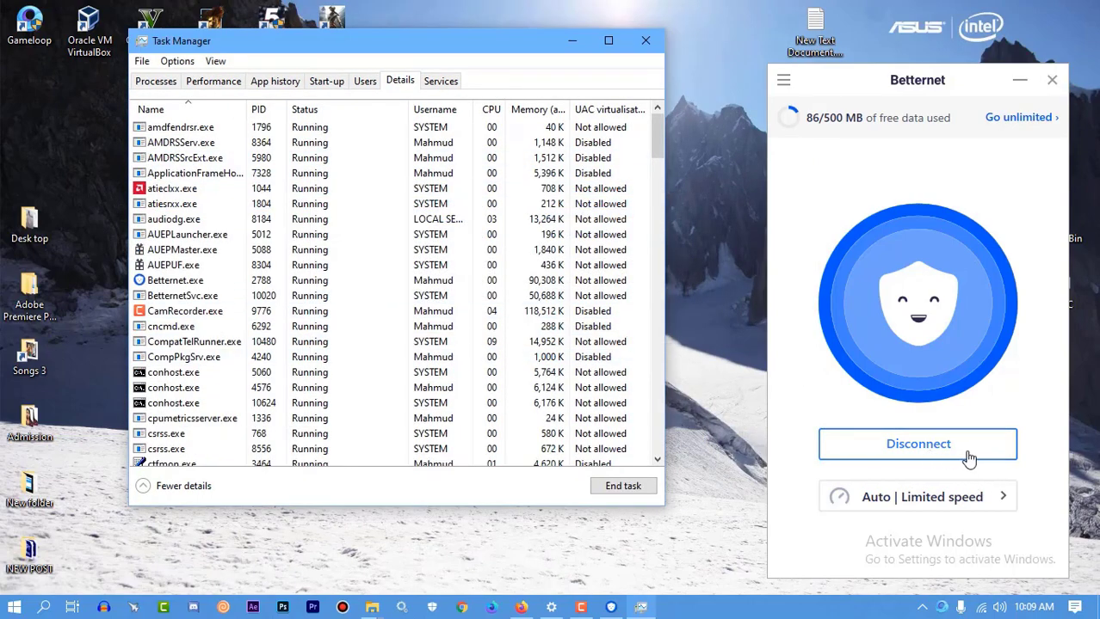
{"action": "left_click", "coordinate": [917, 444]}
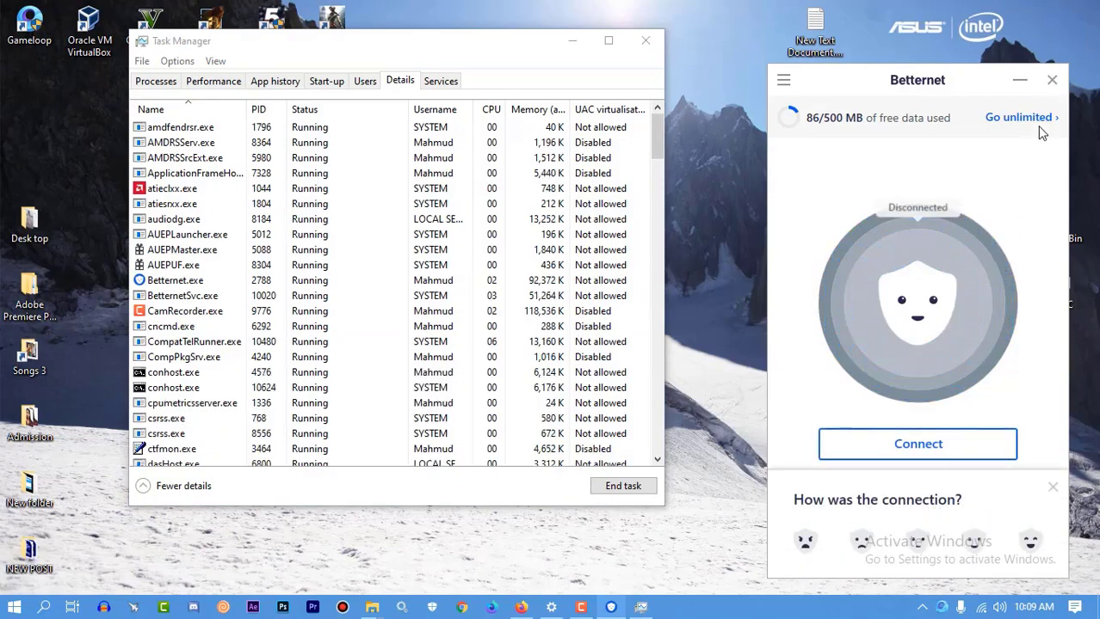
{"action": "right_click", "coordinate": [176, 281]}
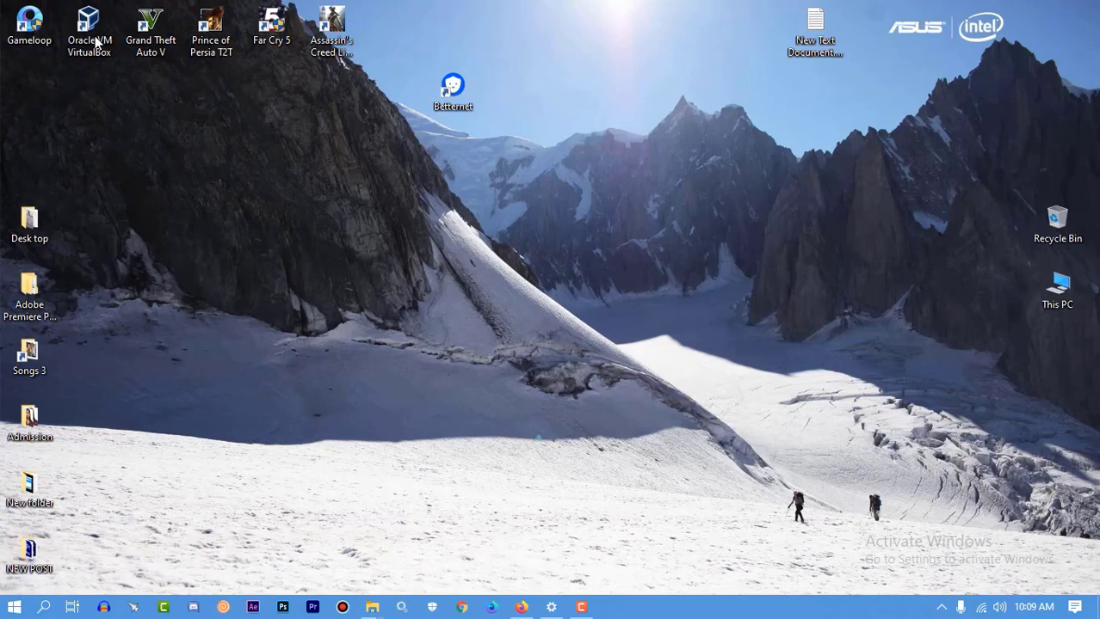
{"action": "mouse_move", "coordinate": [606, 377]}
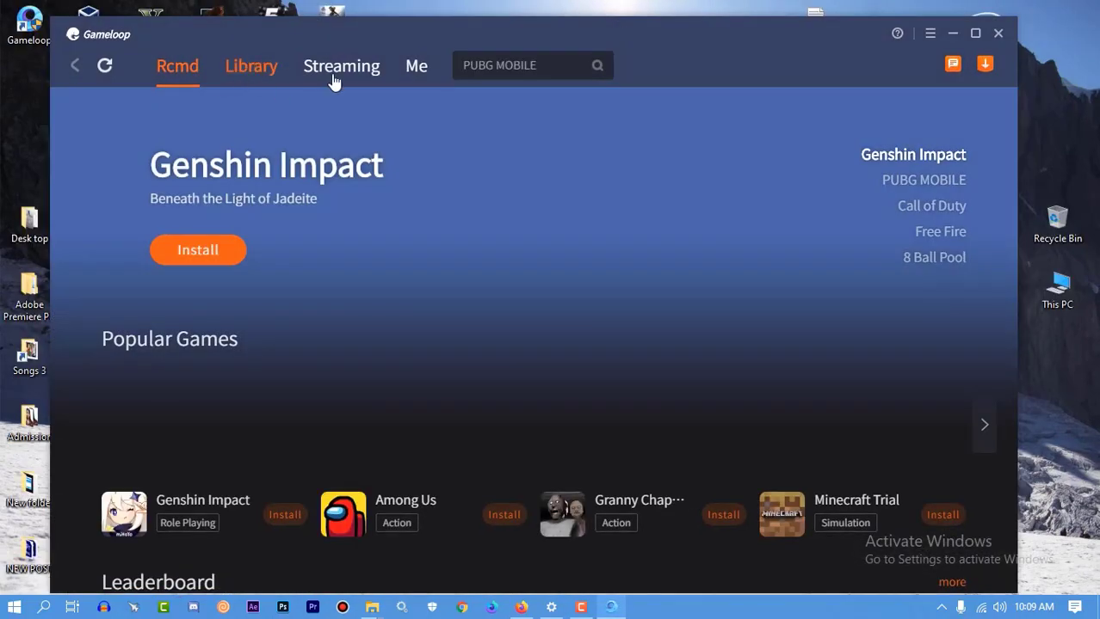
Switch the reopened GameLoop from recommendations to the Library section
{"action": "left_click", "coordinate": [250, 65]}
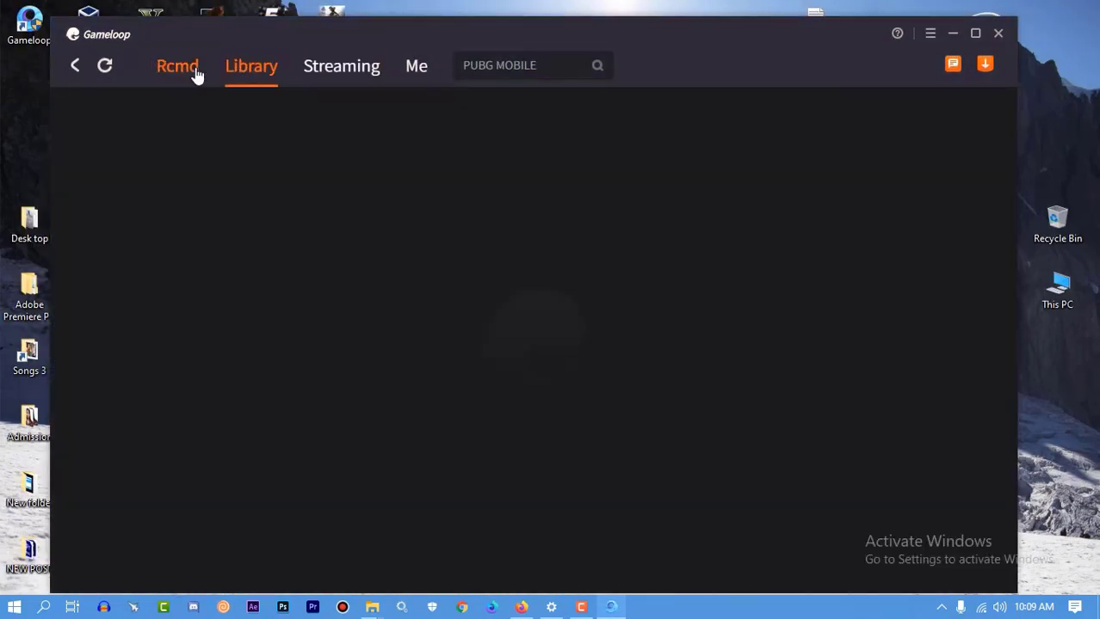